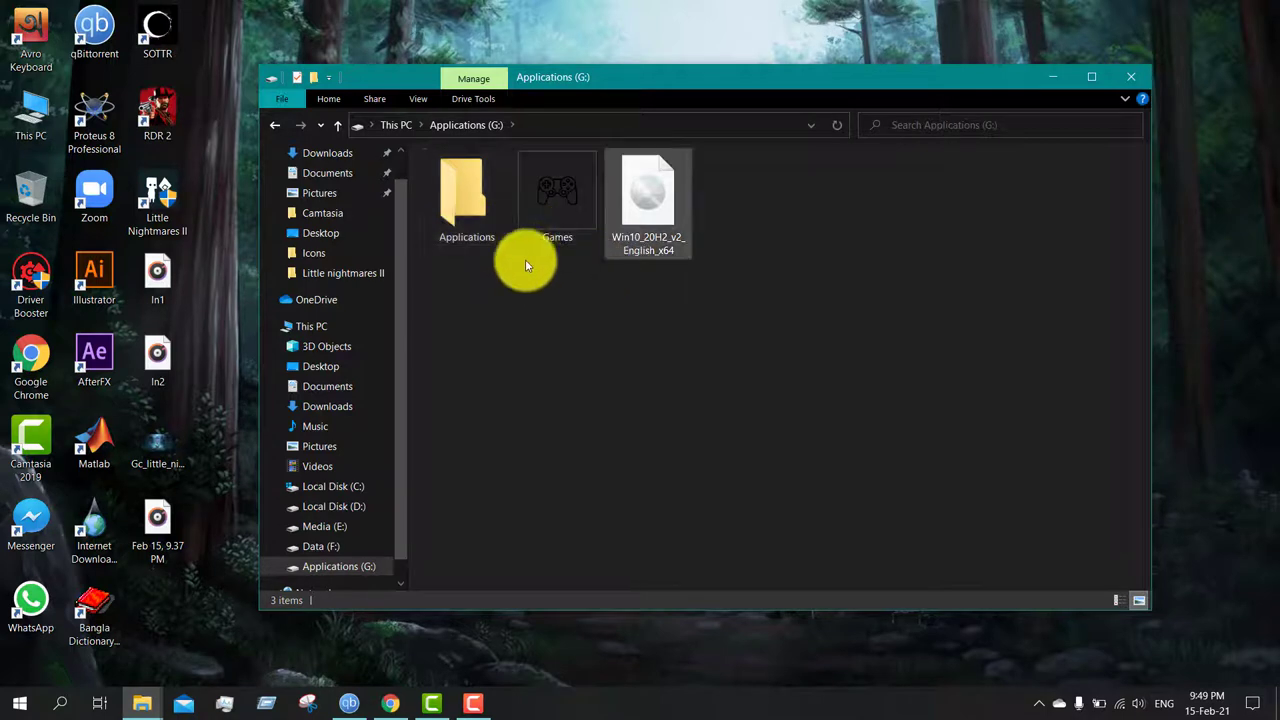
Browse drive G:'s Games and Applications folders, then close File Explorer.
double_click(557, 195)
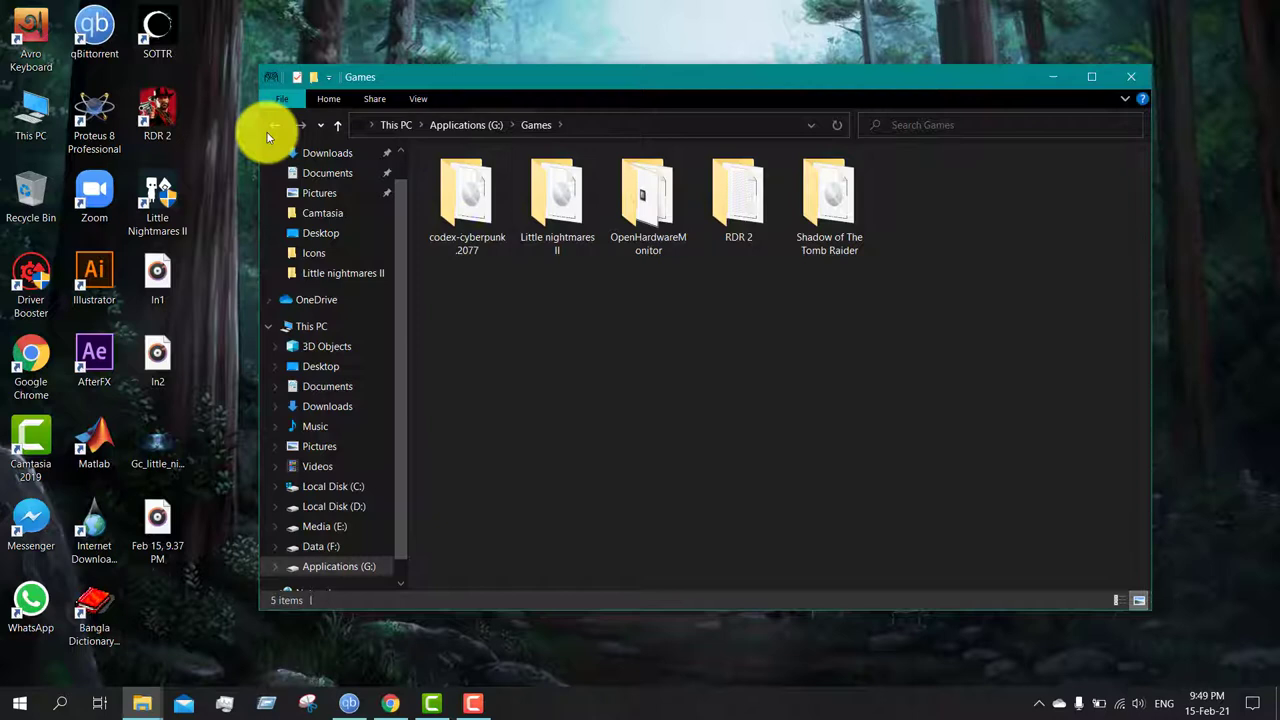
click(275, 124)
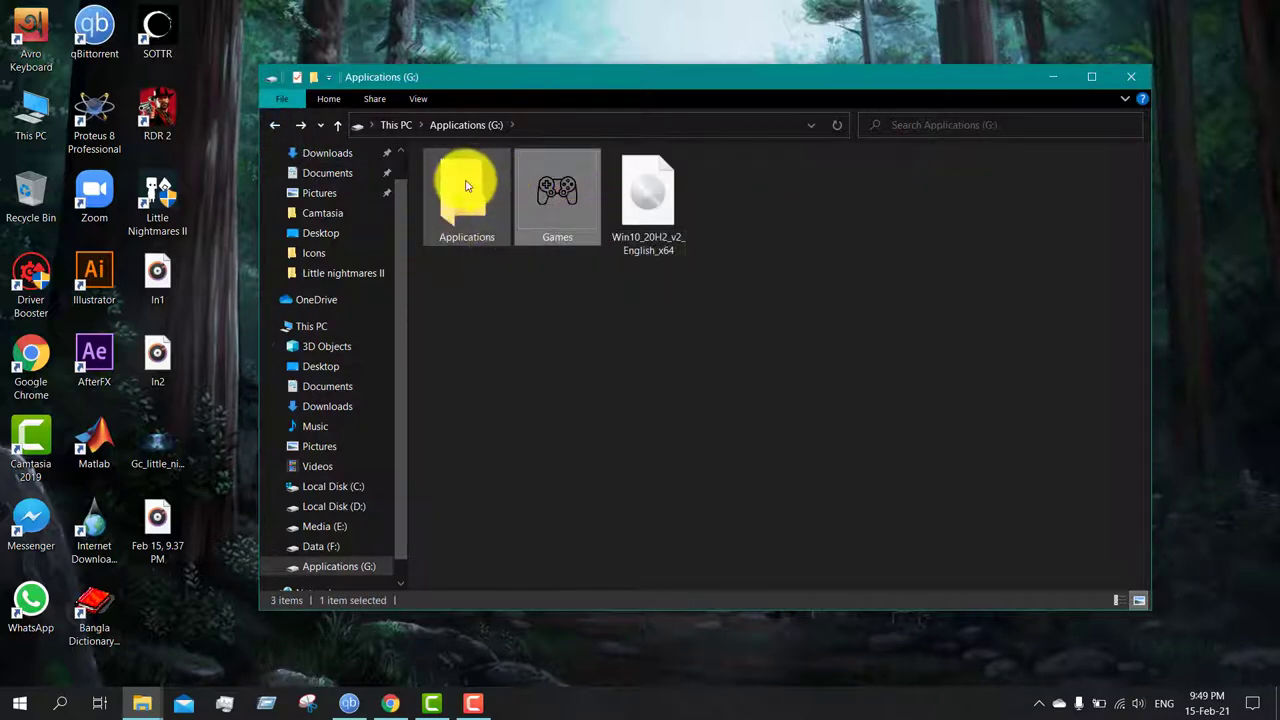
mouse_move(466, 195)
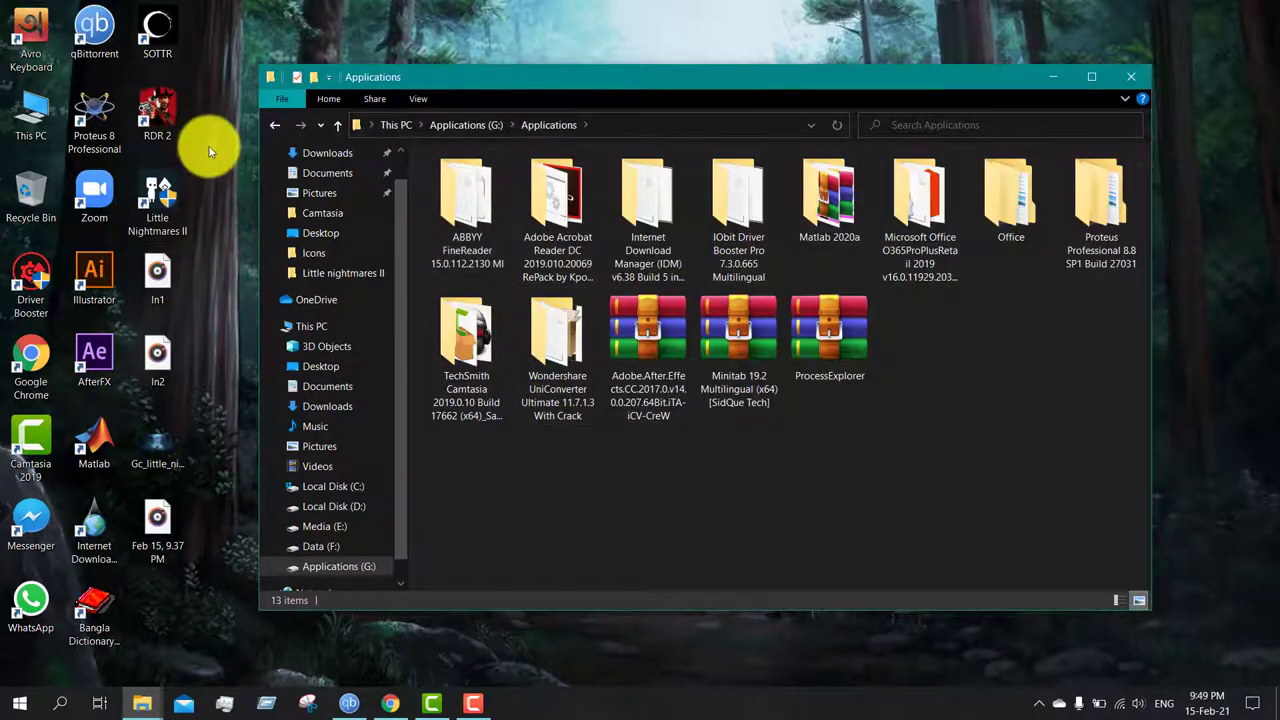
click(275, 124)
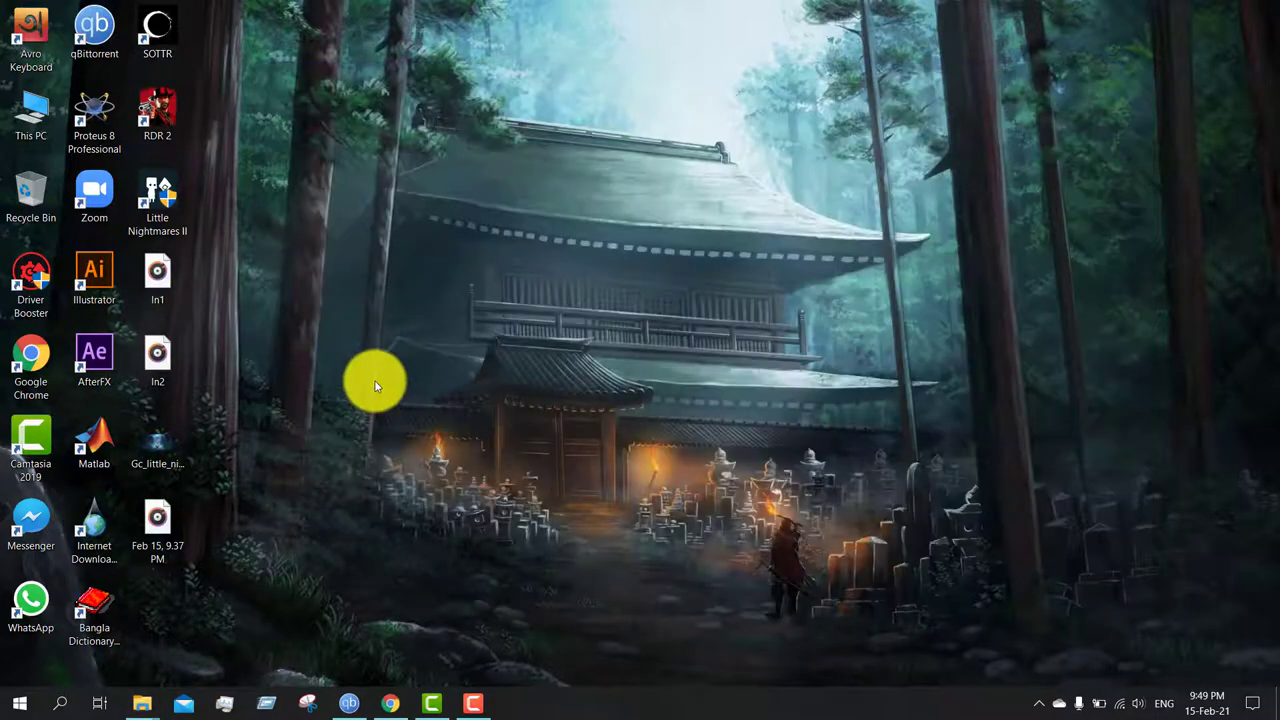
Open icon-icons.com in Chrome via the Icons bookmark and search 'application'.
click(390, 703)
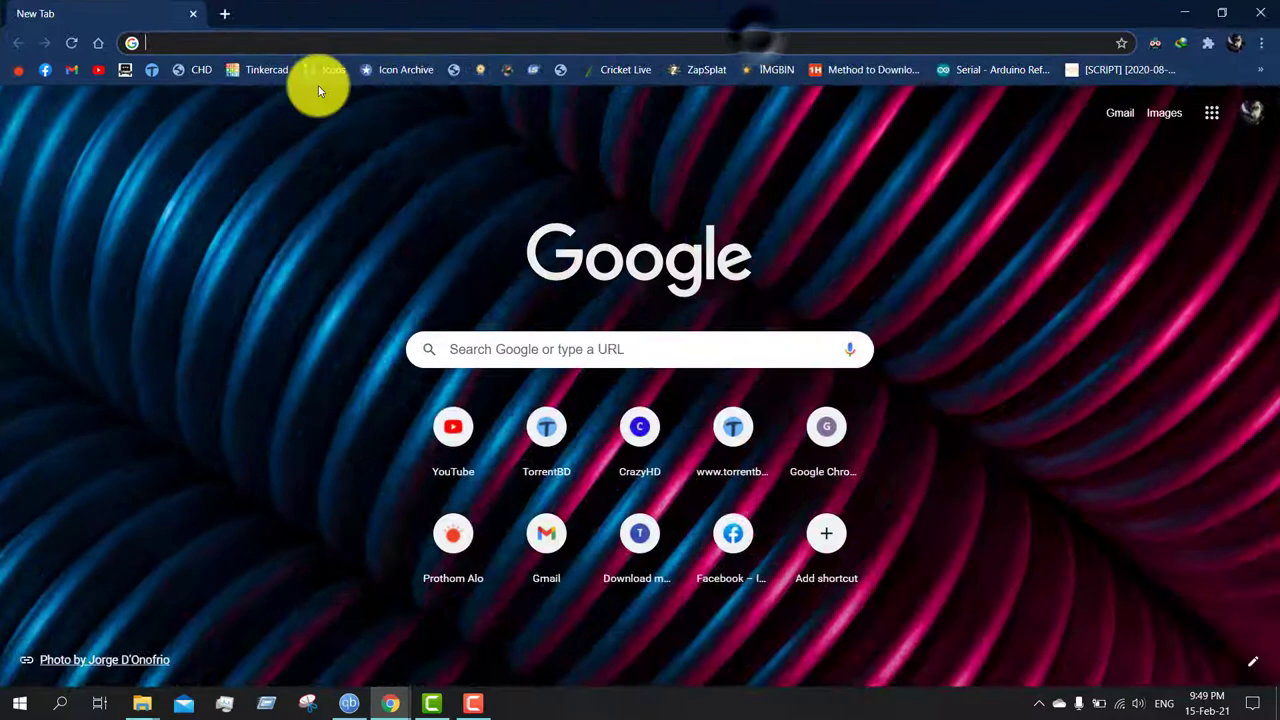
click(333, 69)
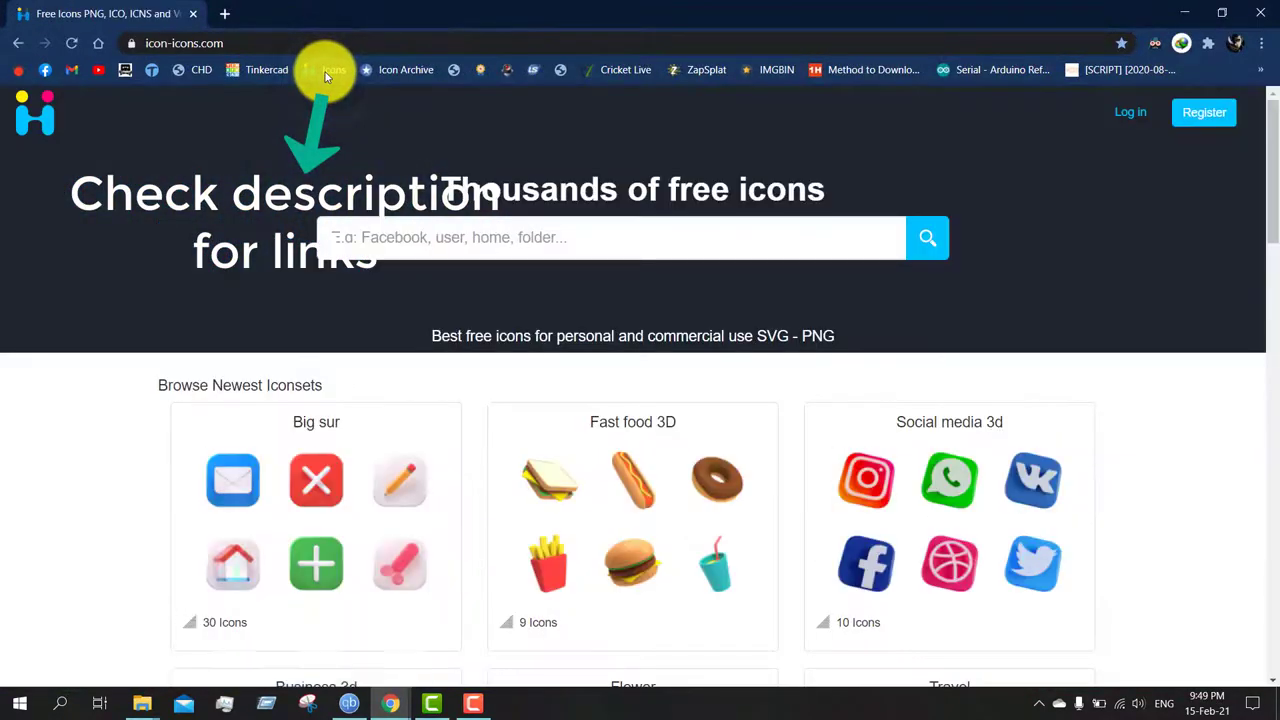
click(610, 237)
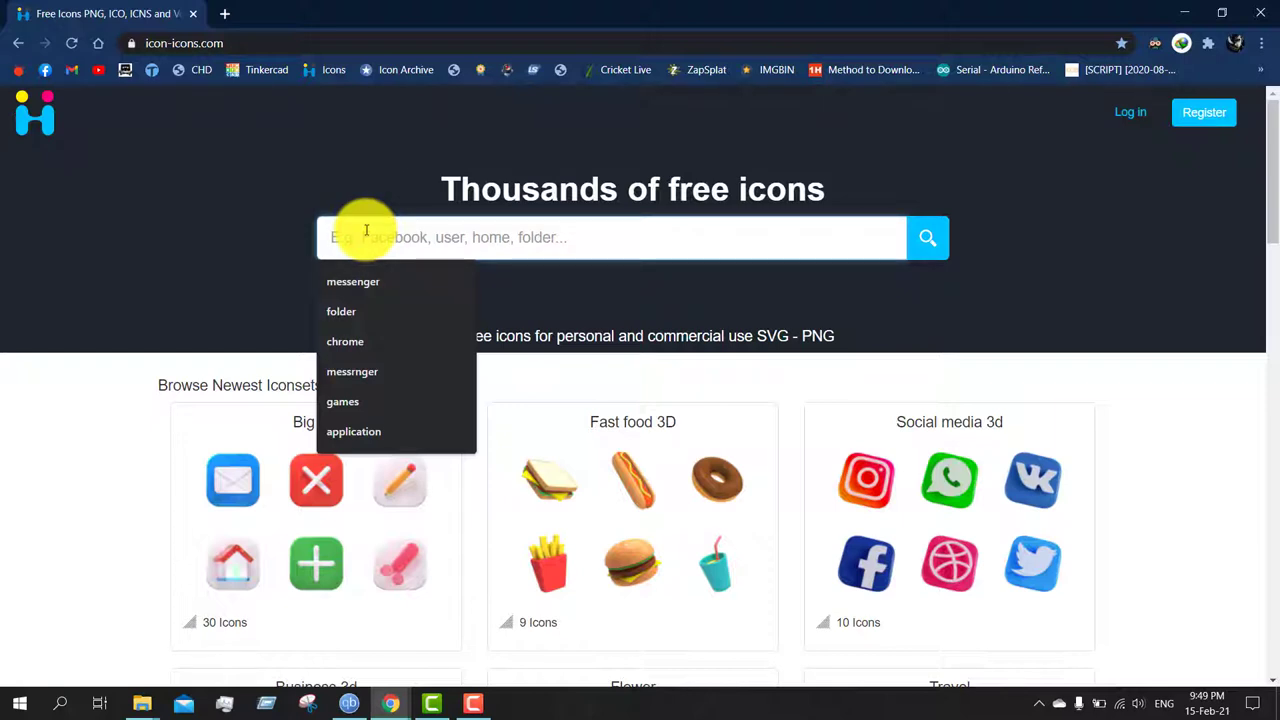
text(applicatio)
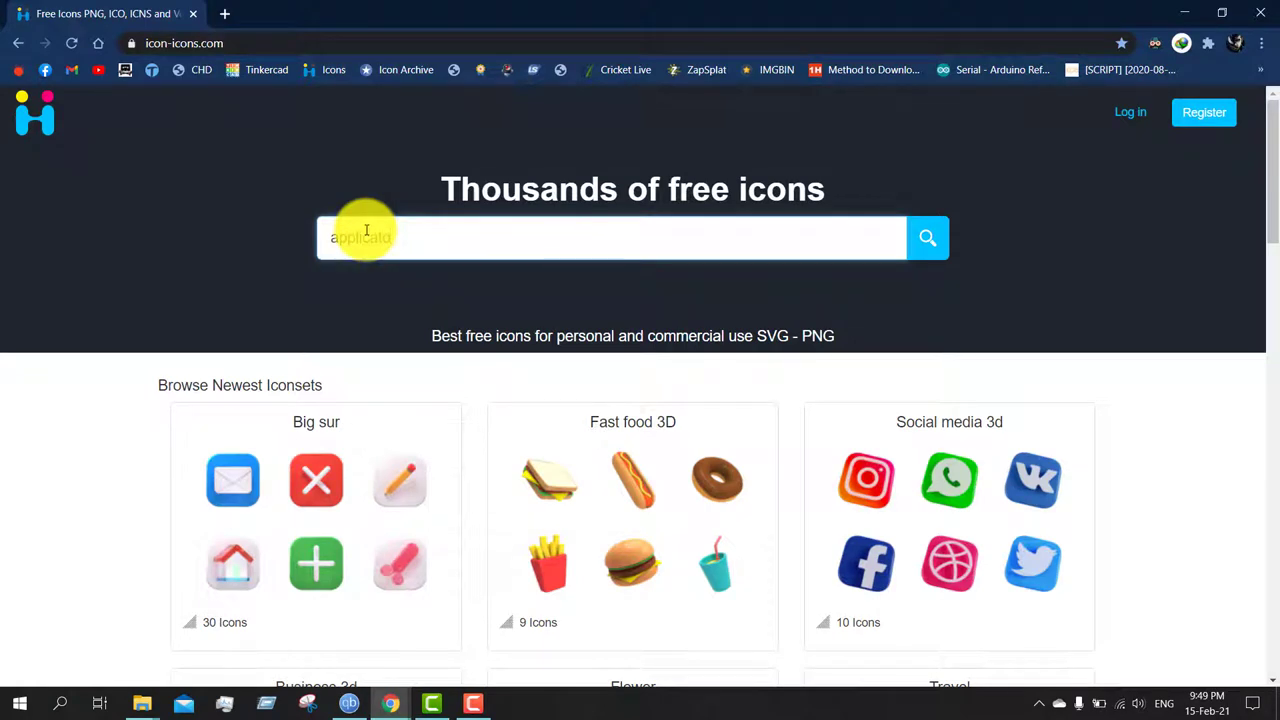
text(application)
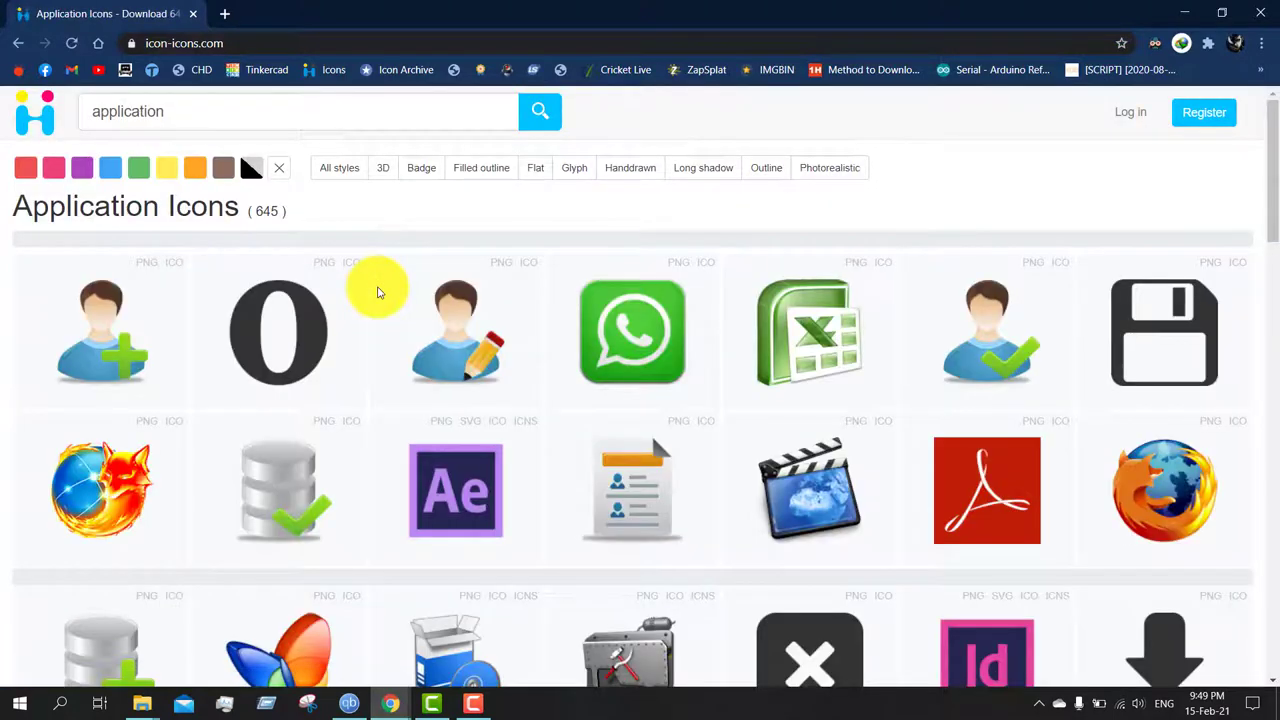
Scroll the application results and open the grey application folder icon's page.
scroll(down, 3)
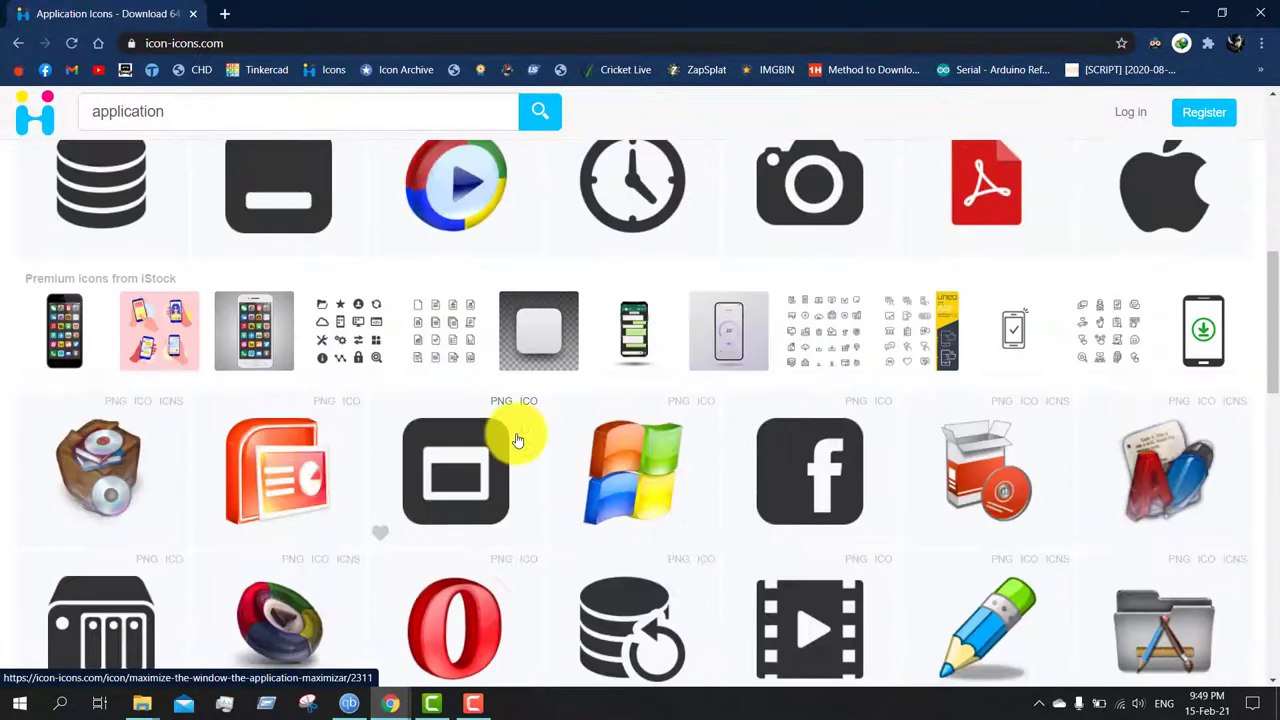
scroll(down, 3)
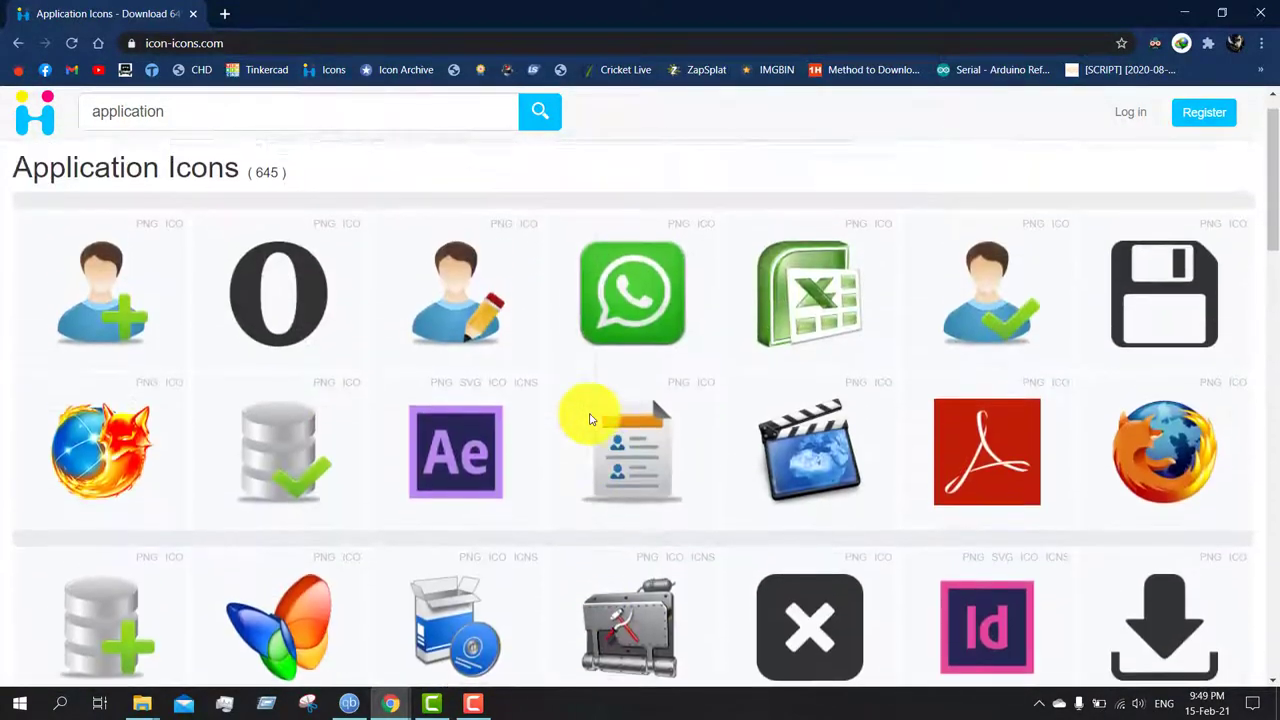
scroll(down, 3)
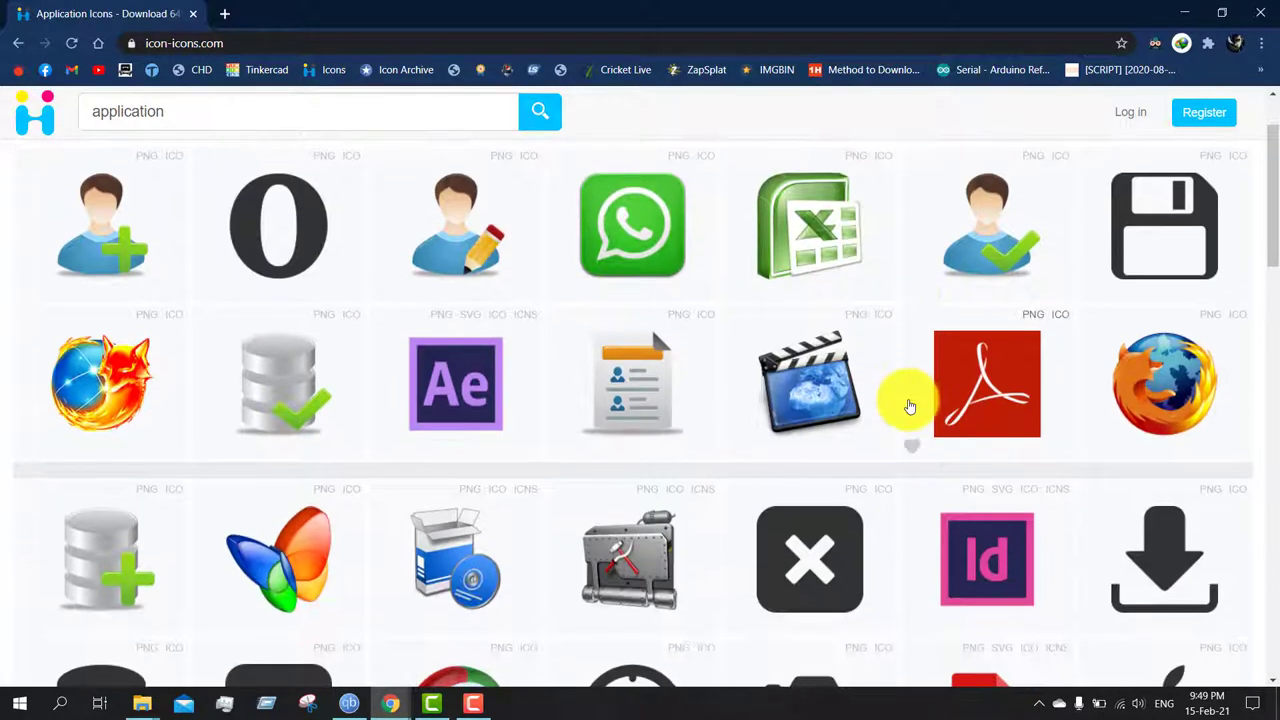
scroll(down, 3)
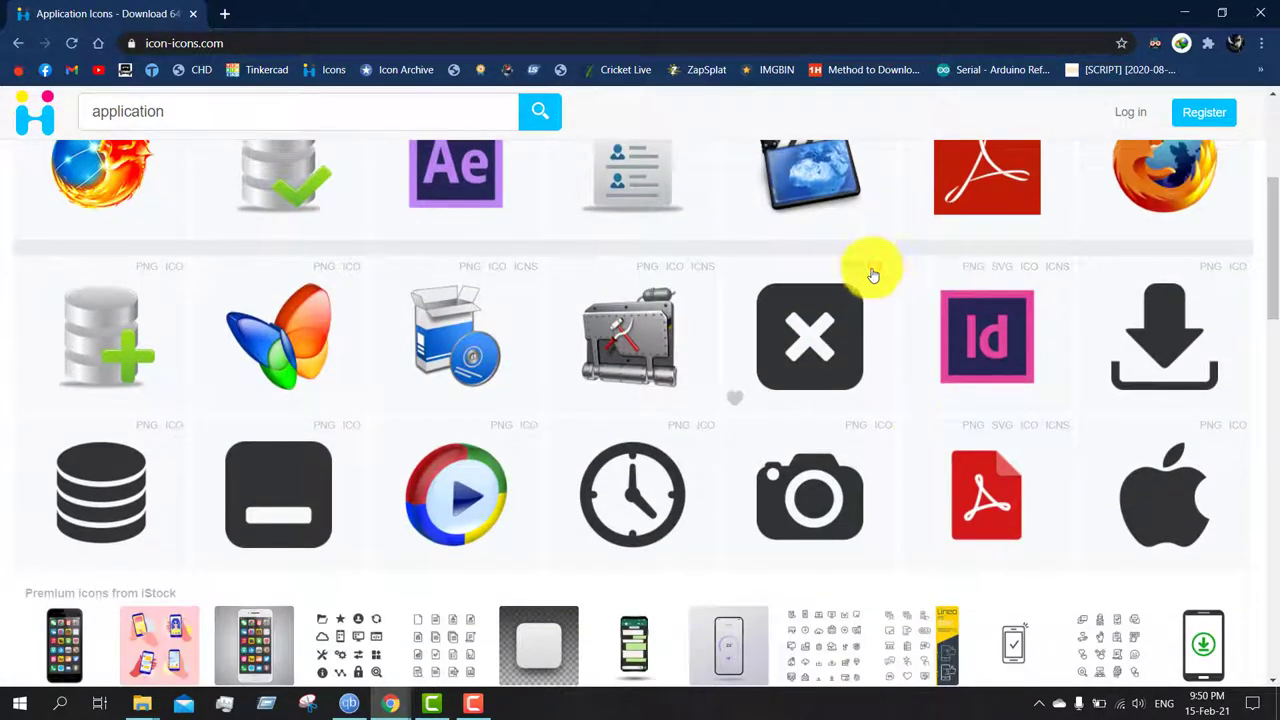
mouse_move(810, 340)
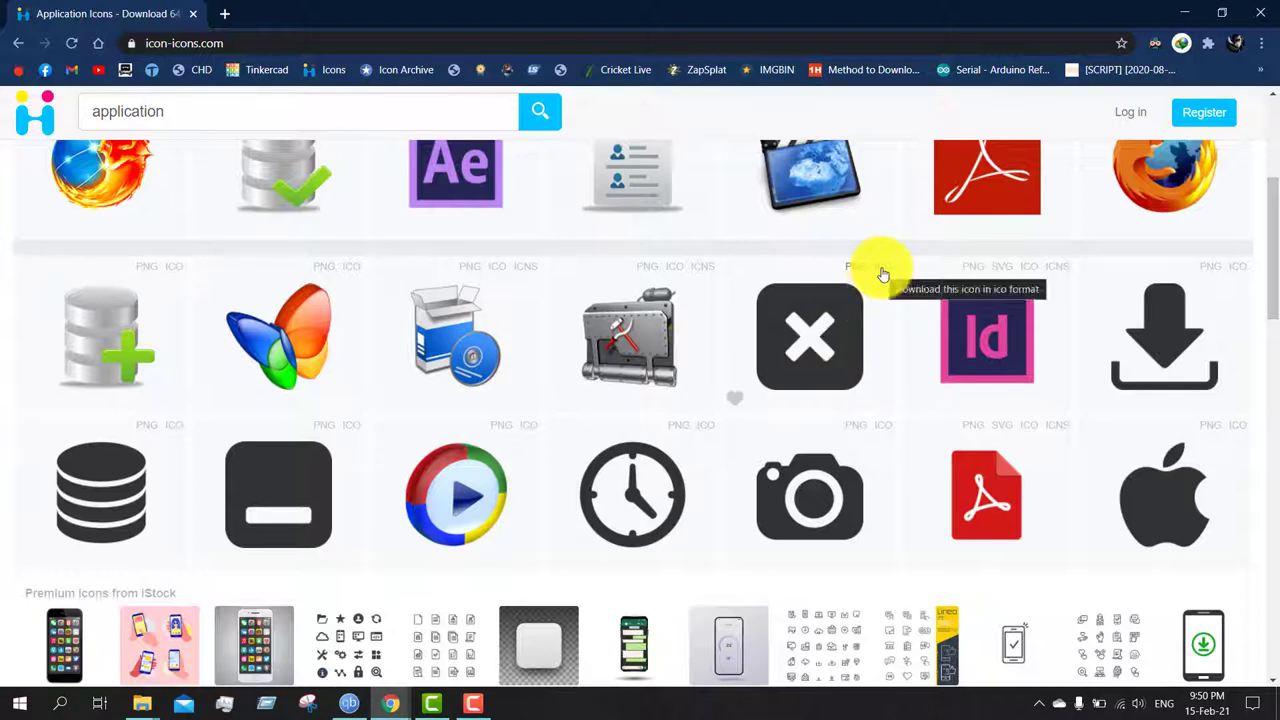
mouse_move(840, 273)
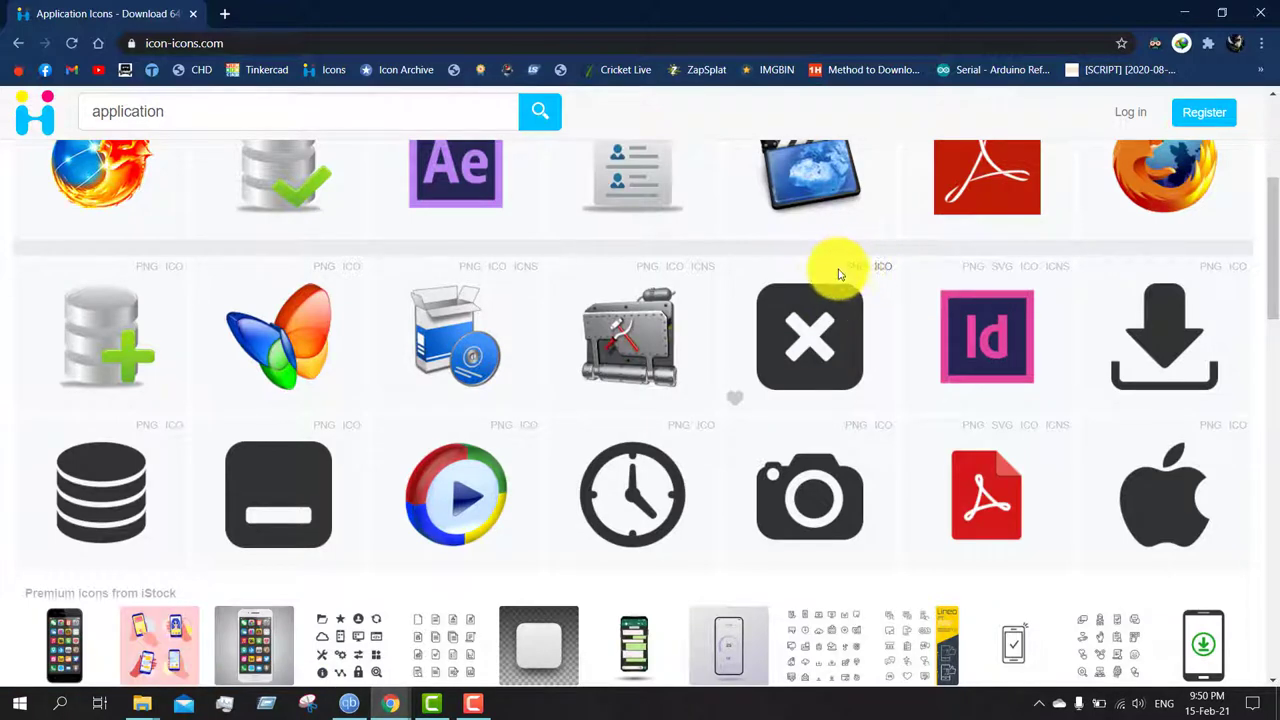
mouse_move(885, 275)
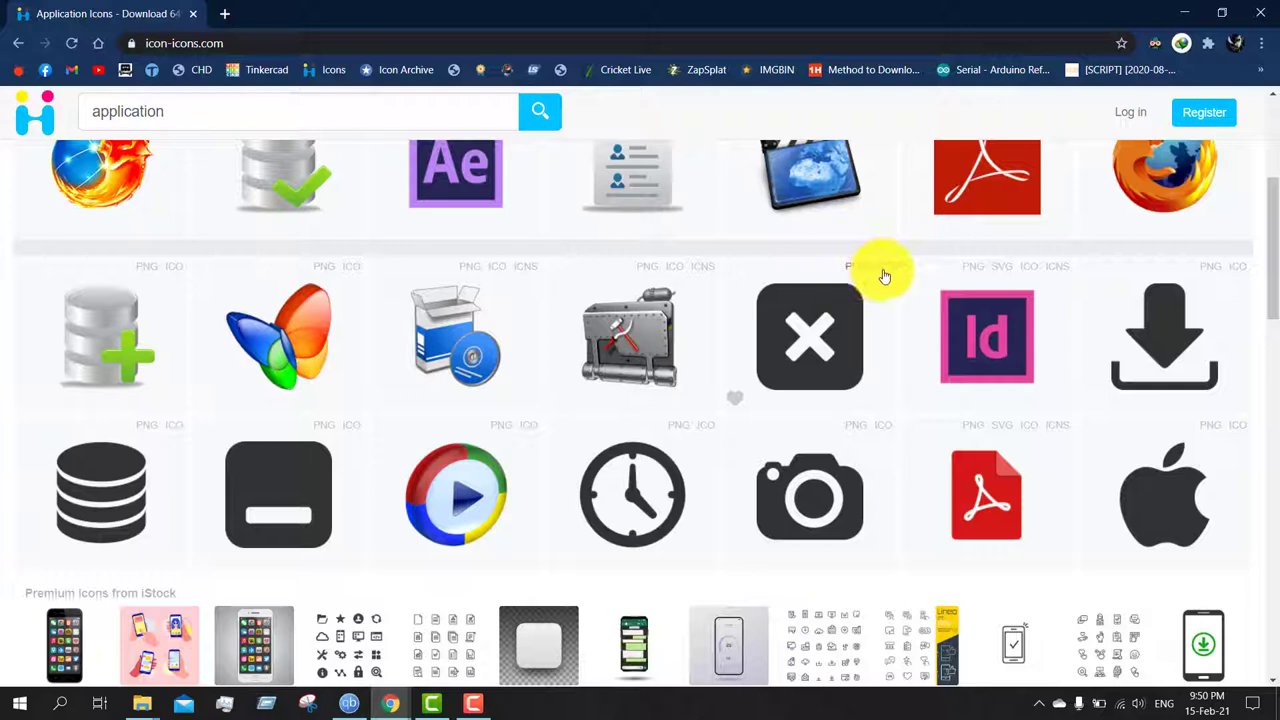
mouse_move(860, 275)
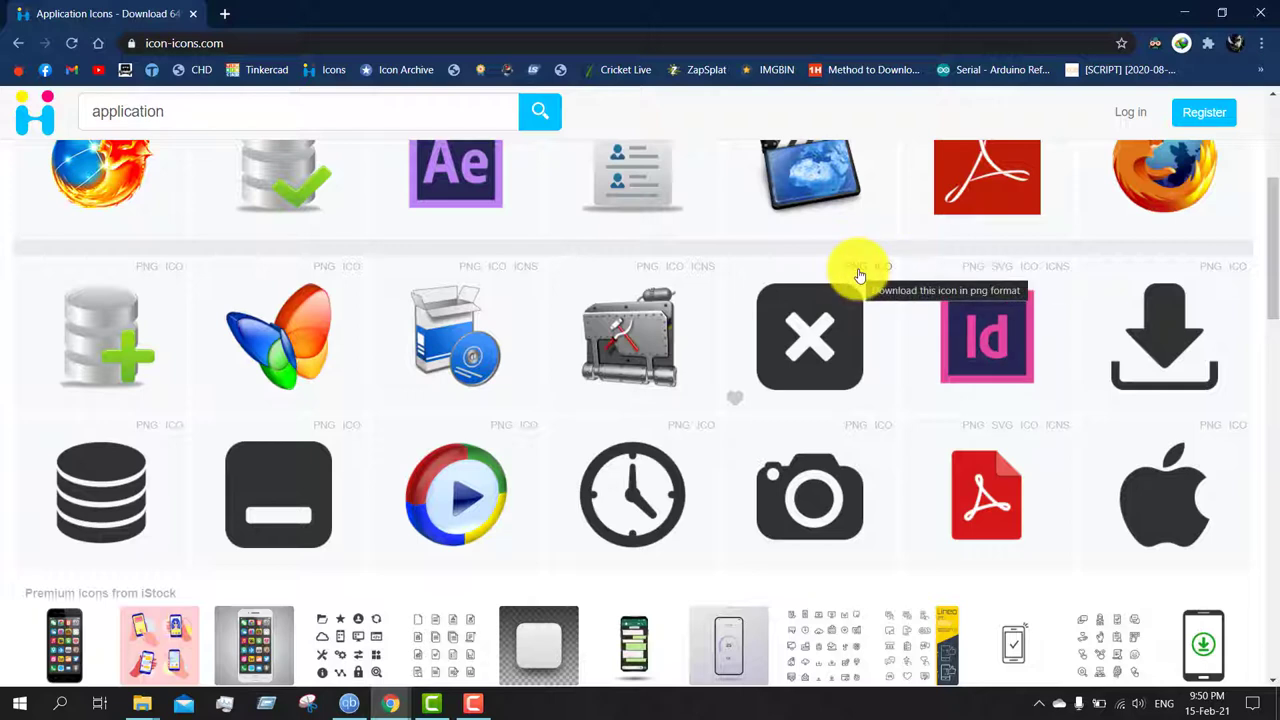
mouse_move(888, 277)
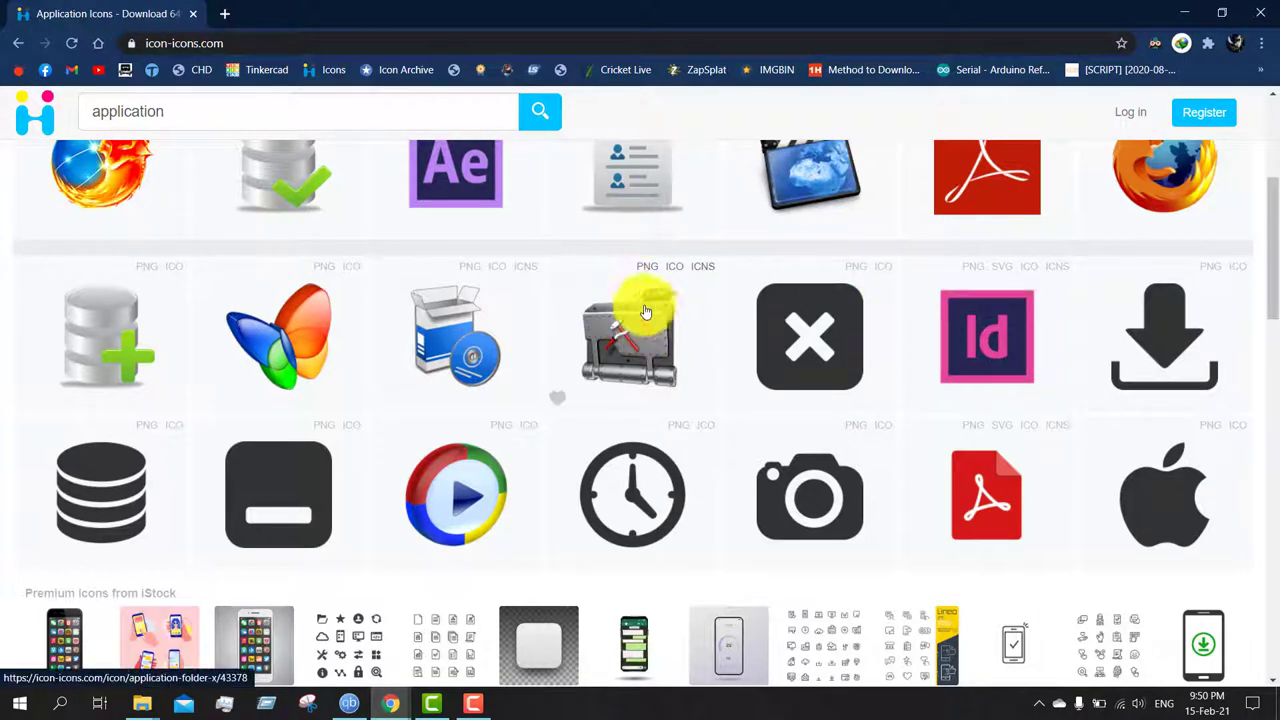
mouse_move(645, 335)
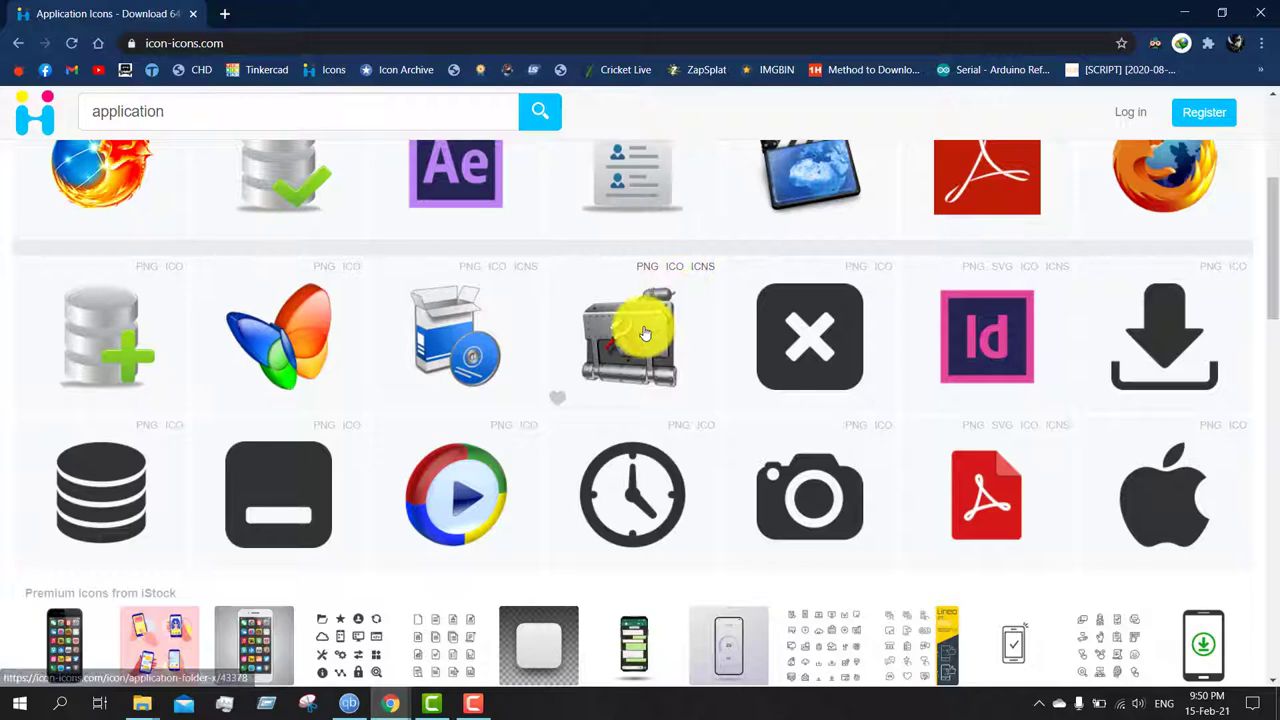
click(628, 337)
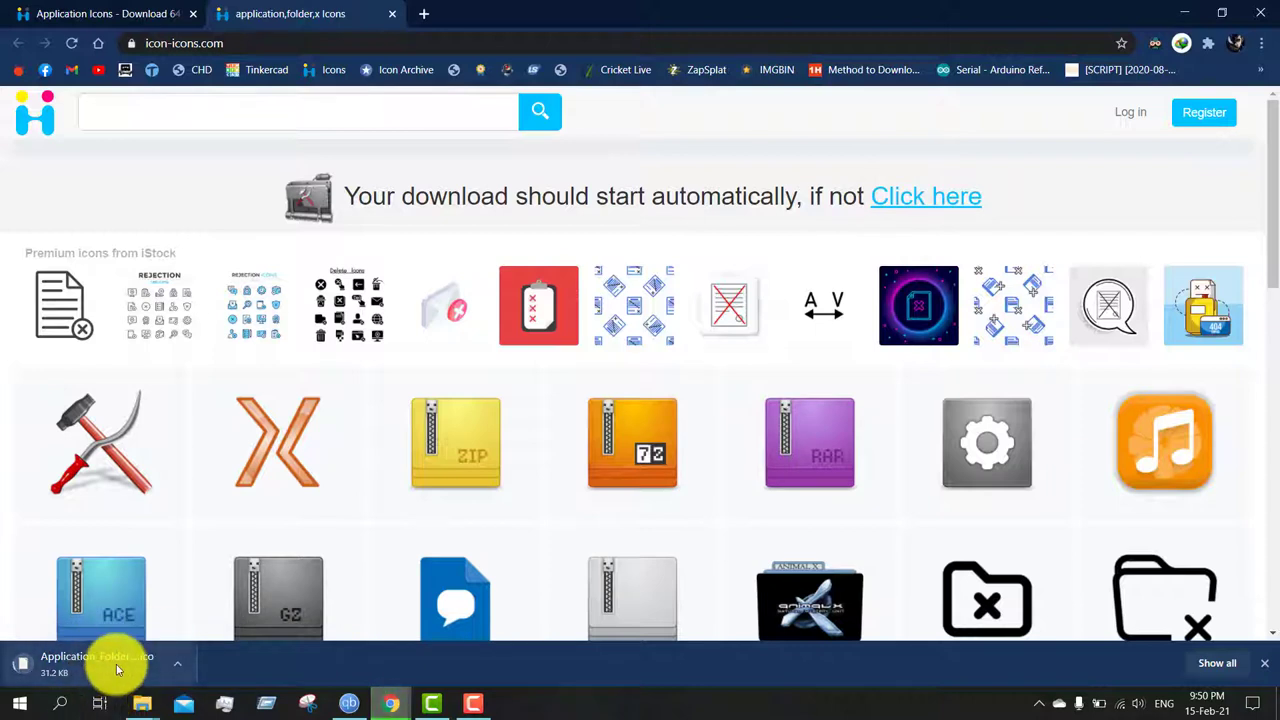
mouse_move(100, 662)
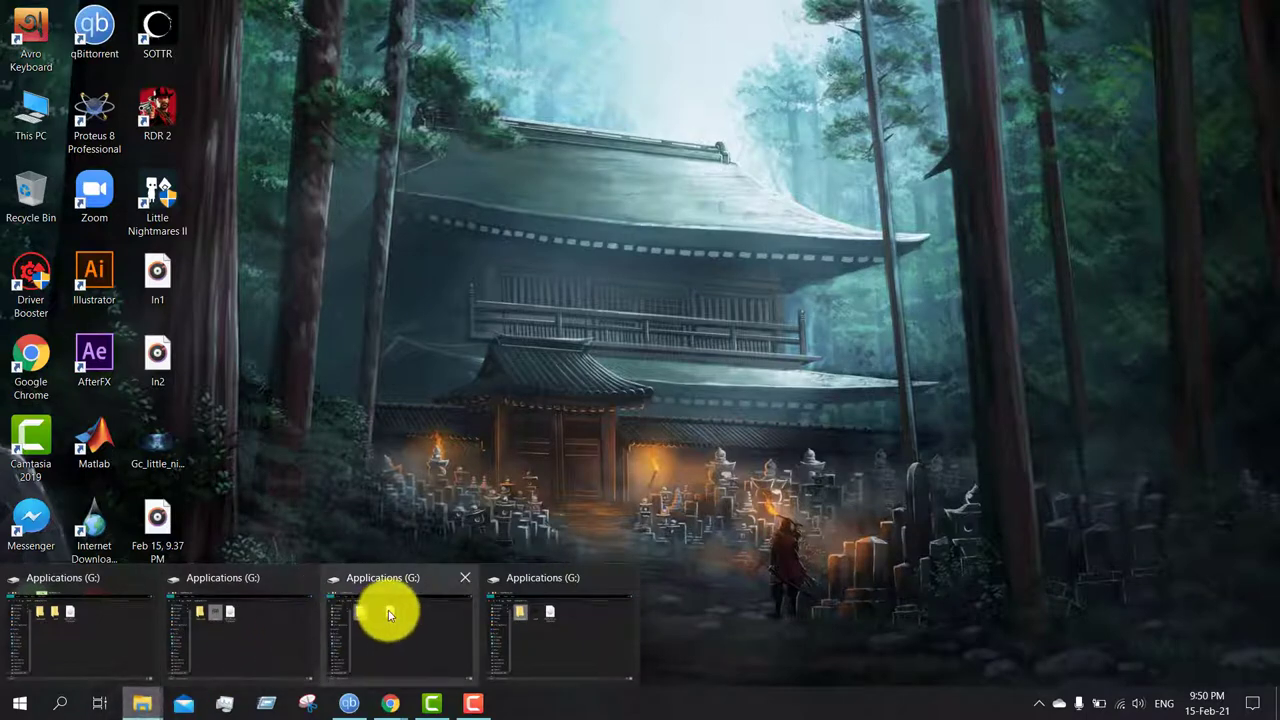
Open the Applications folder's Properties on drive G: at the Customize page.
click(390, 615)
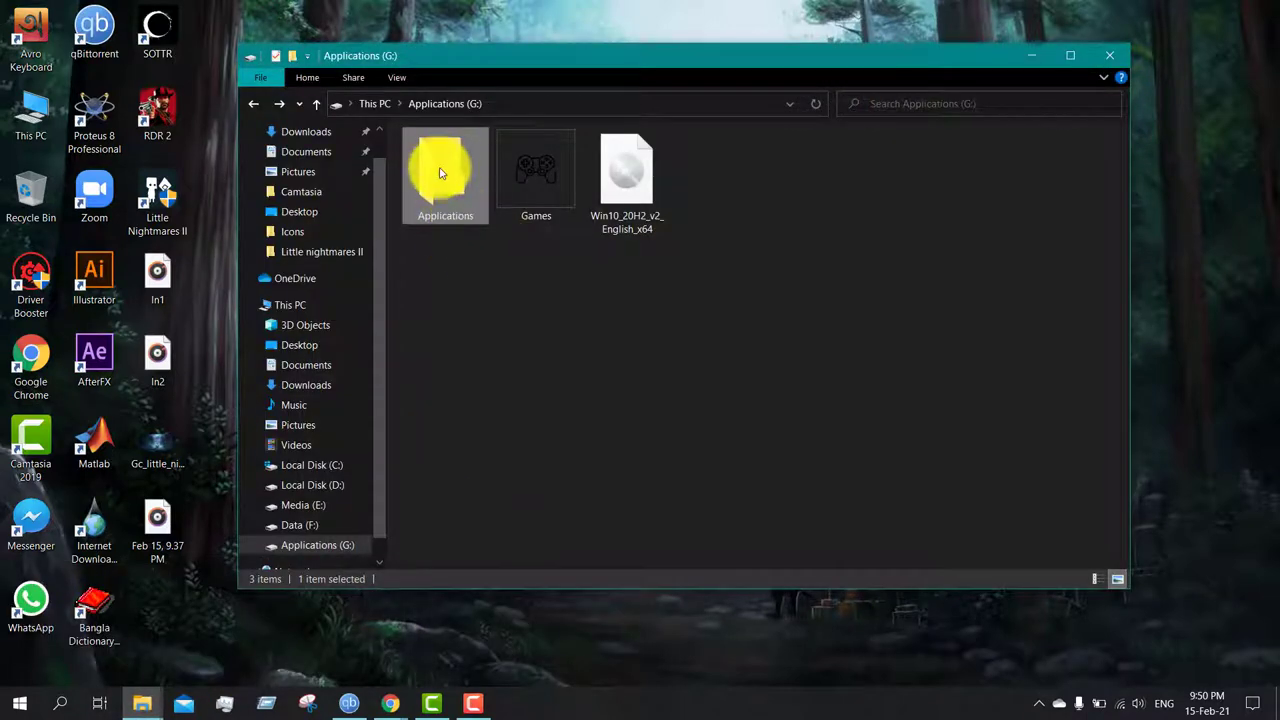
right_click(445, 175)
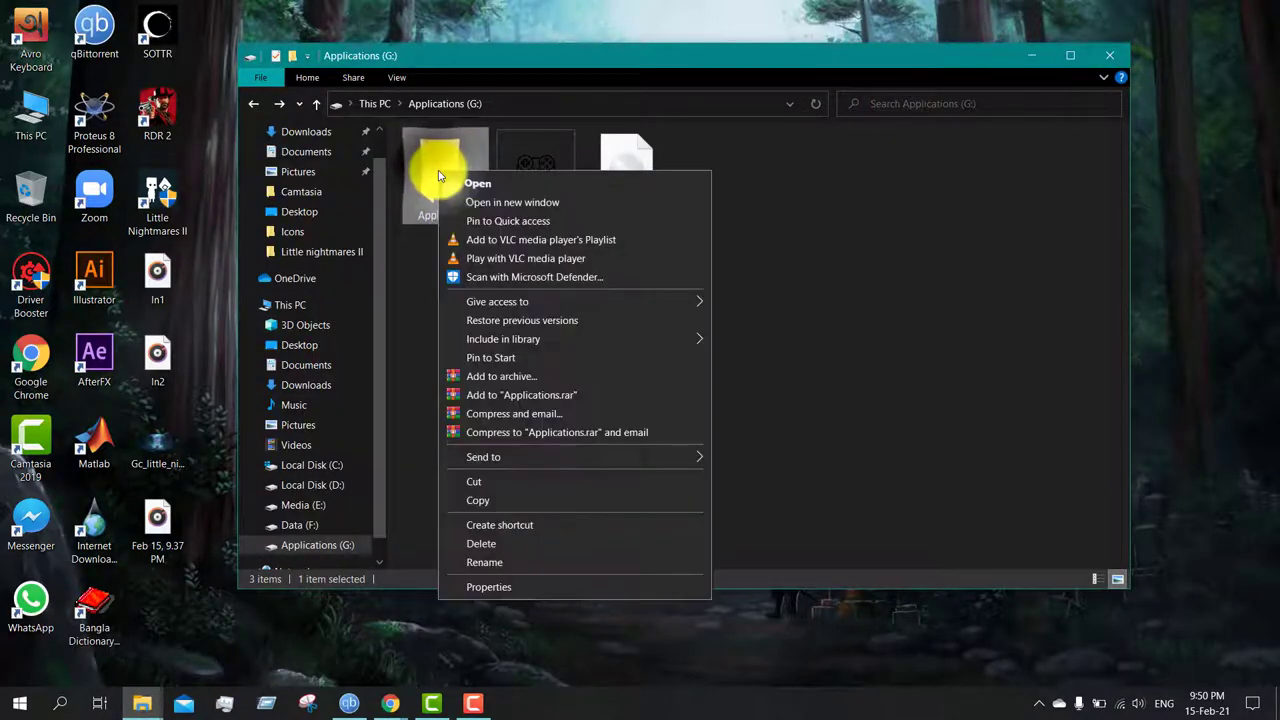
click(488, 587)
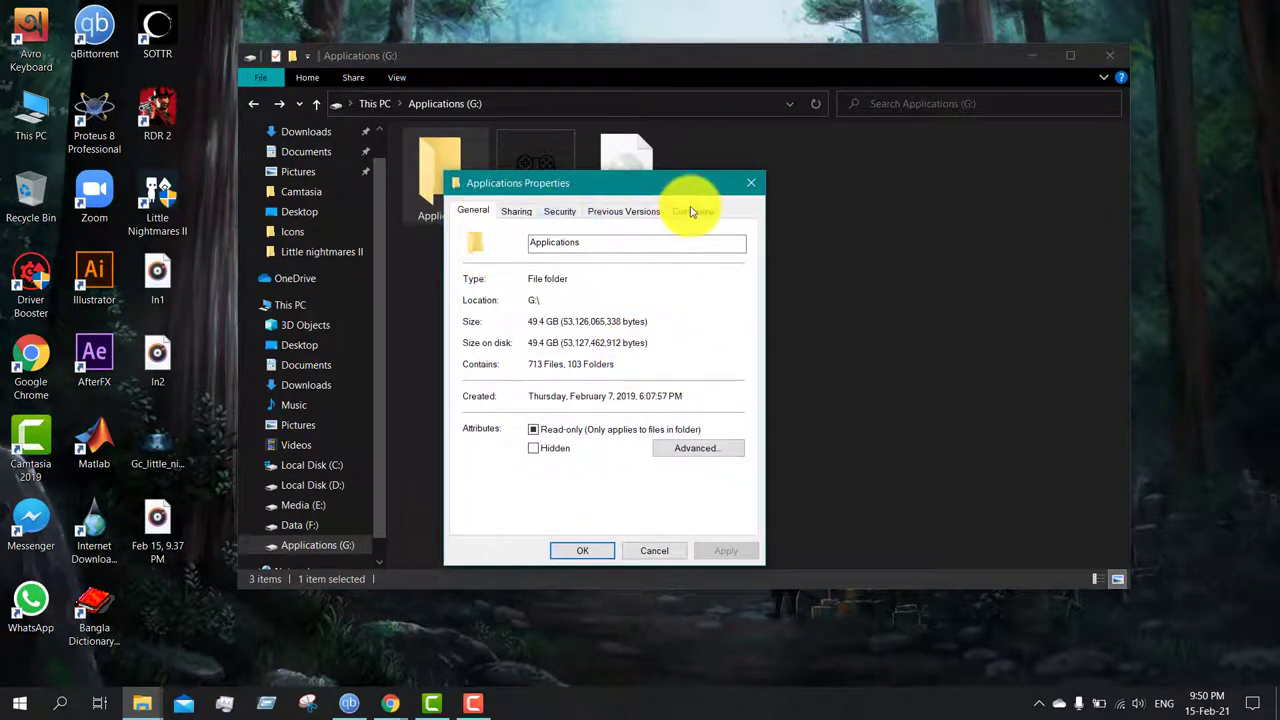
click(692, 211)
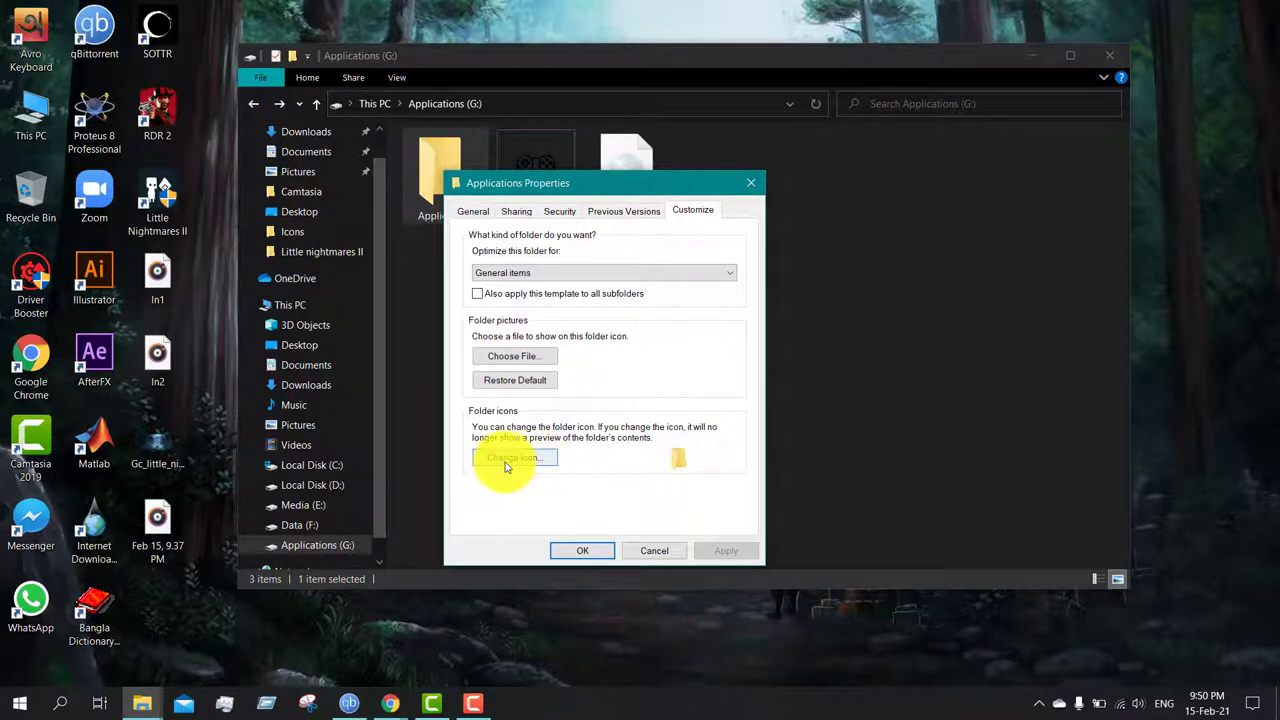
Set the Applications folder icon to the downloaded .ico file from Downloads and apply.
click(514, 457)
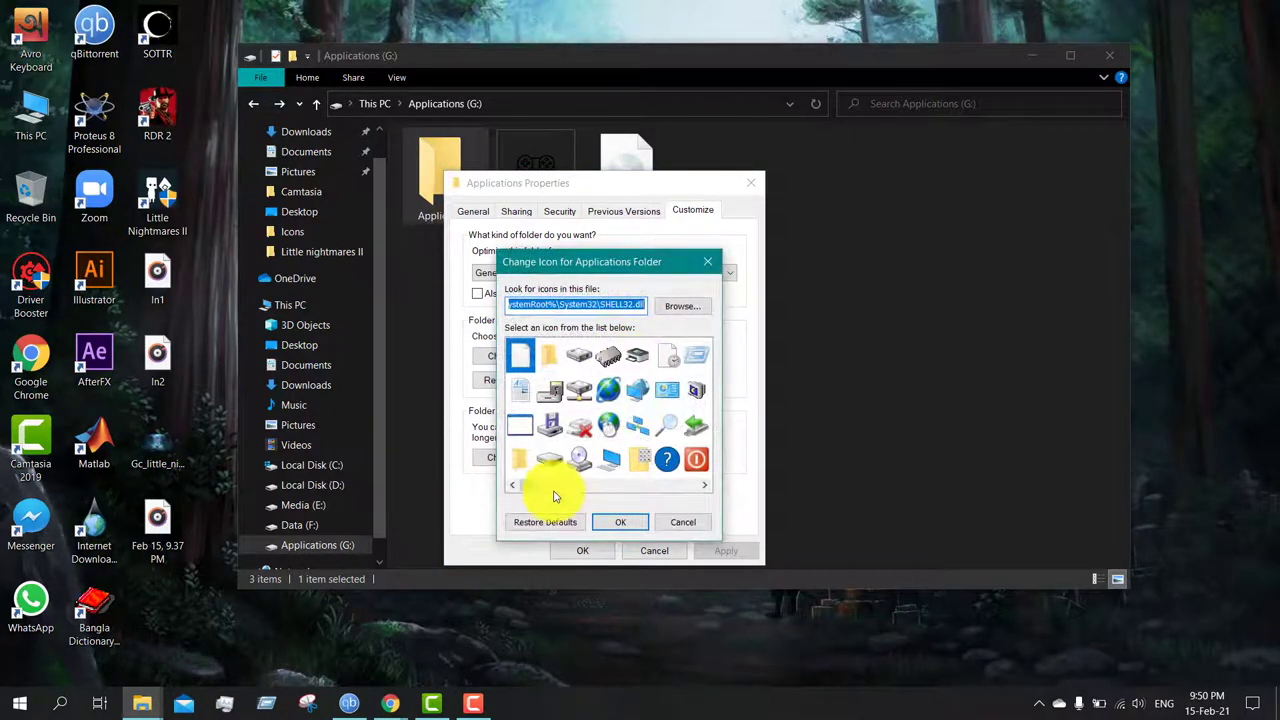
click(704, 485)
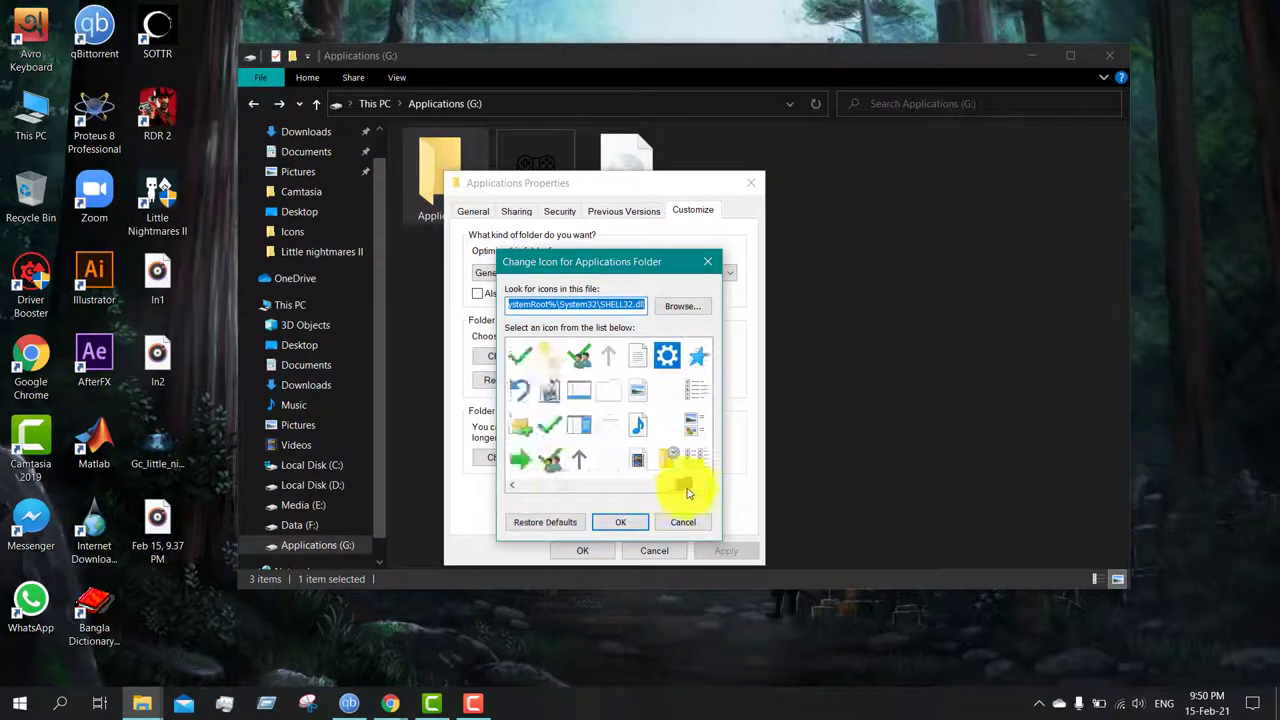
click(705, 485)
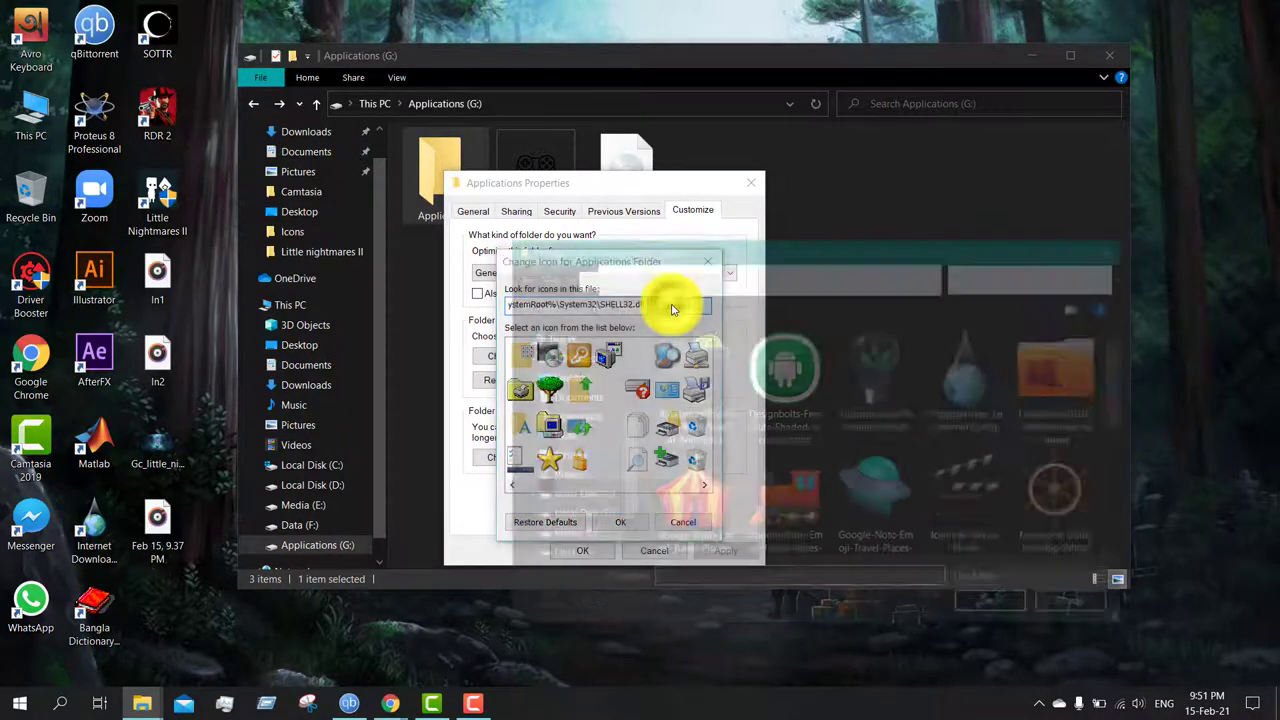
click(670, 305)
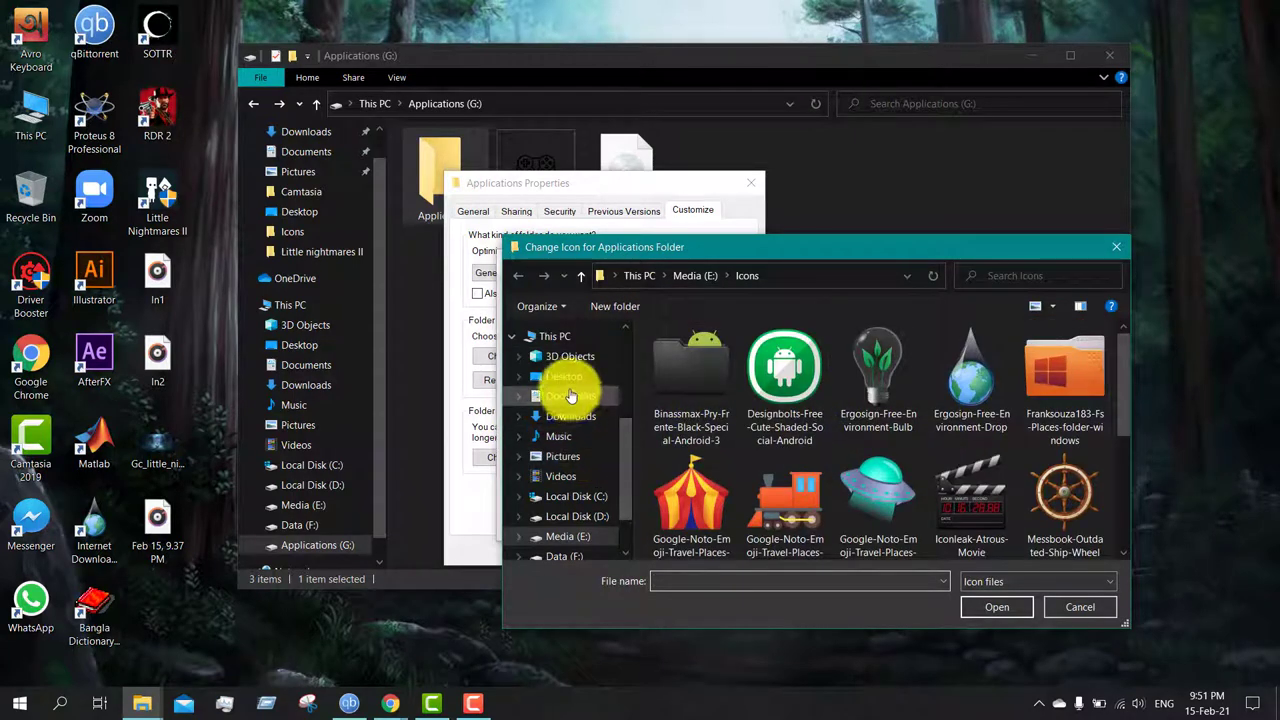
click(571, 415)
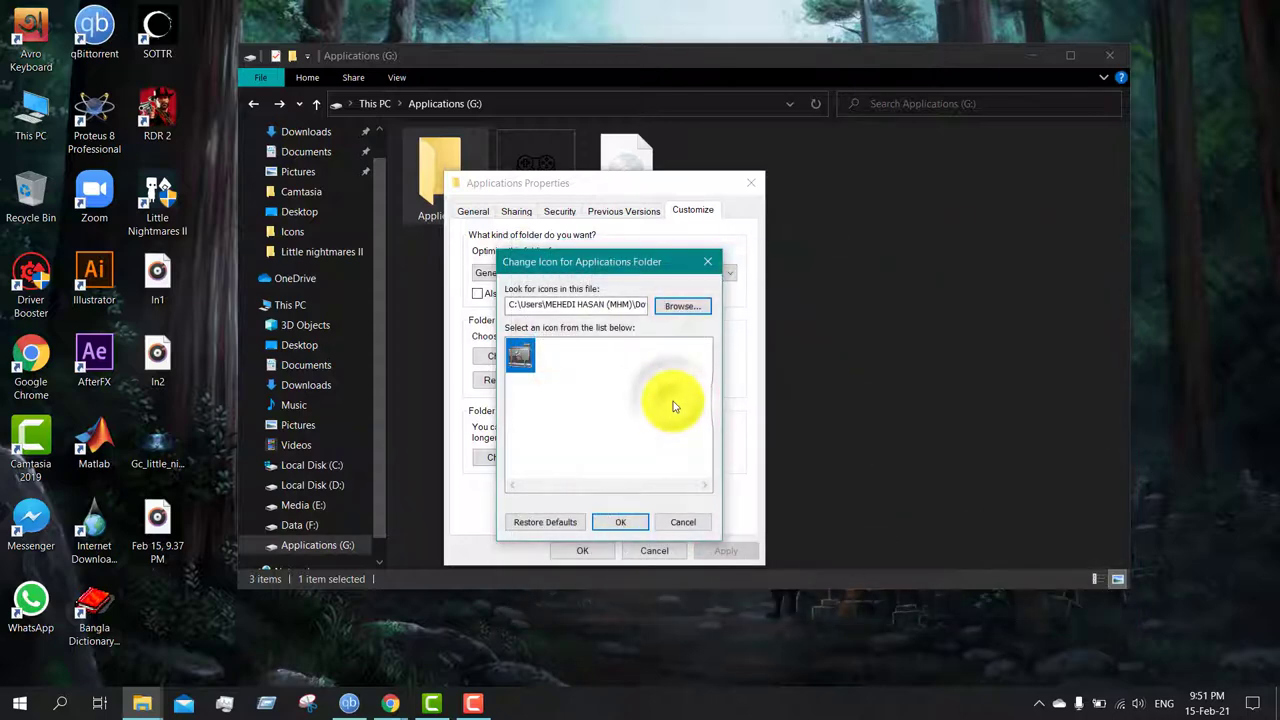
click(620, 522)
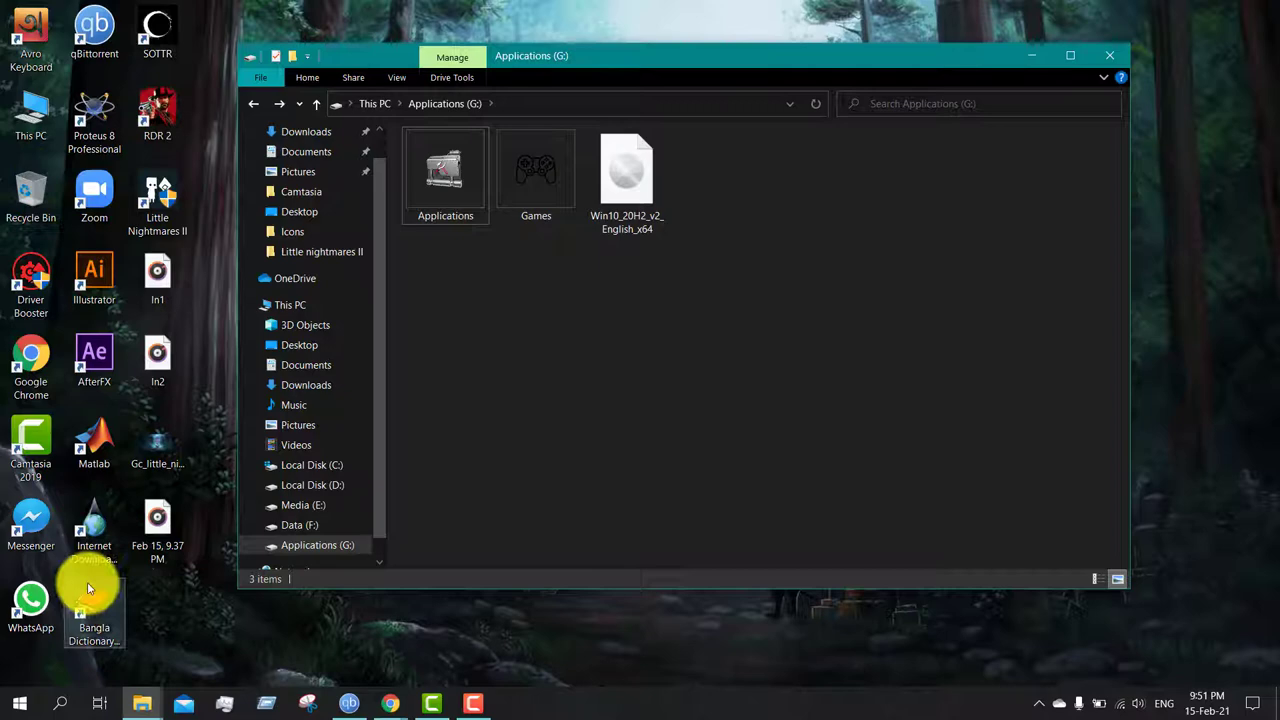
Change the Internet Download Manager shortcut's icon to the UFO .ico file.
right_click(94, 520)
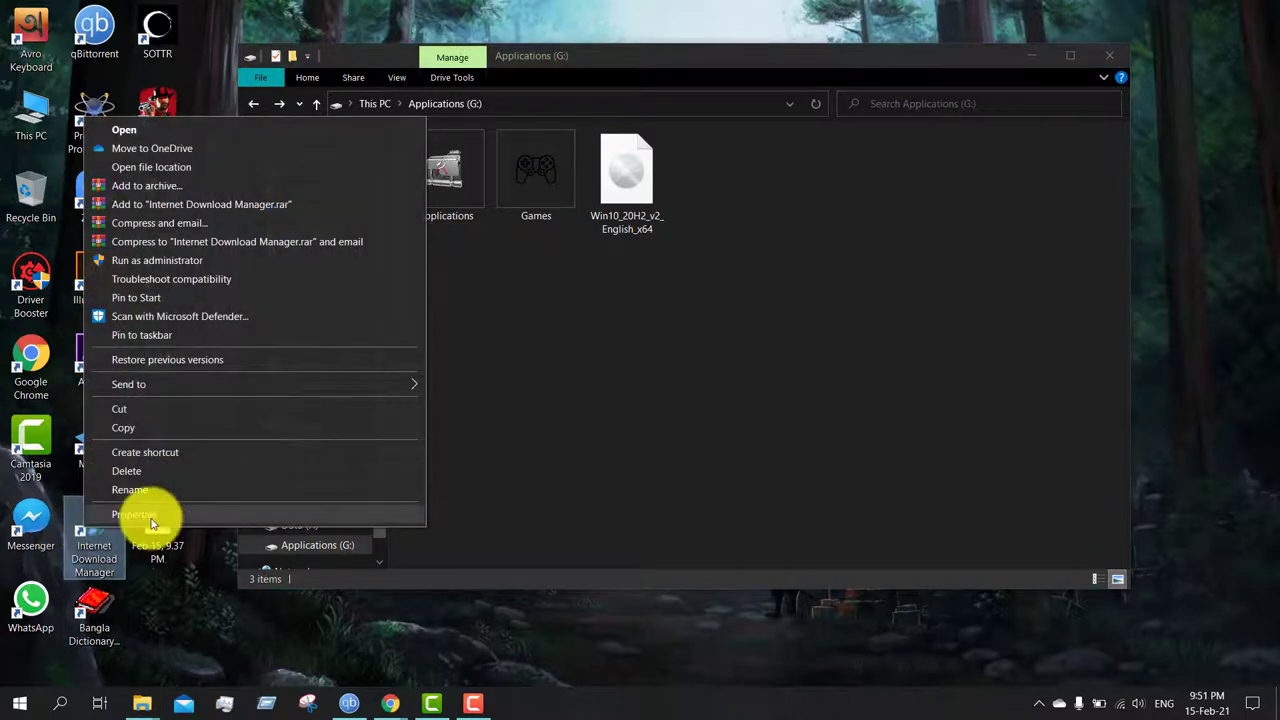
click(134, 513)
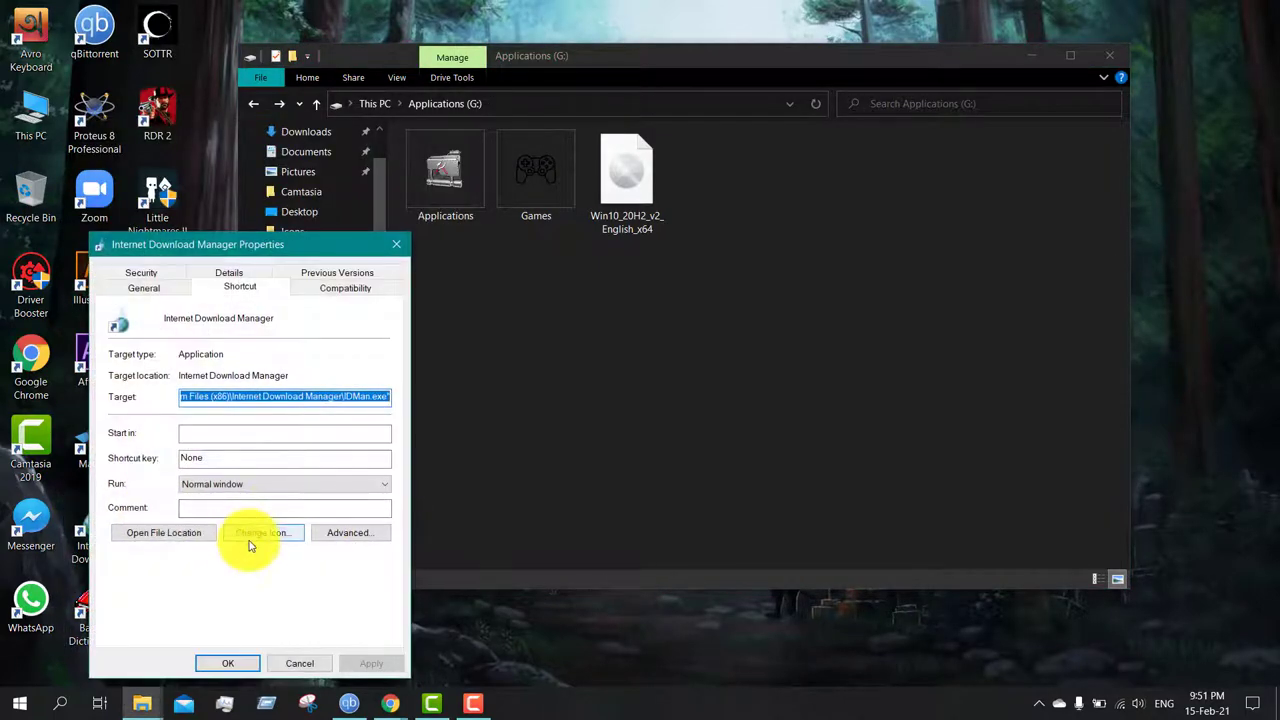
click(262, 532)
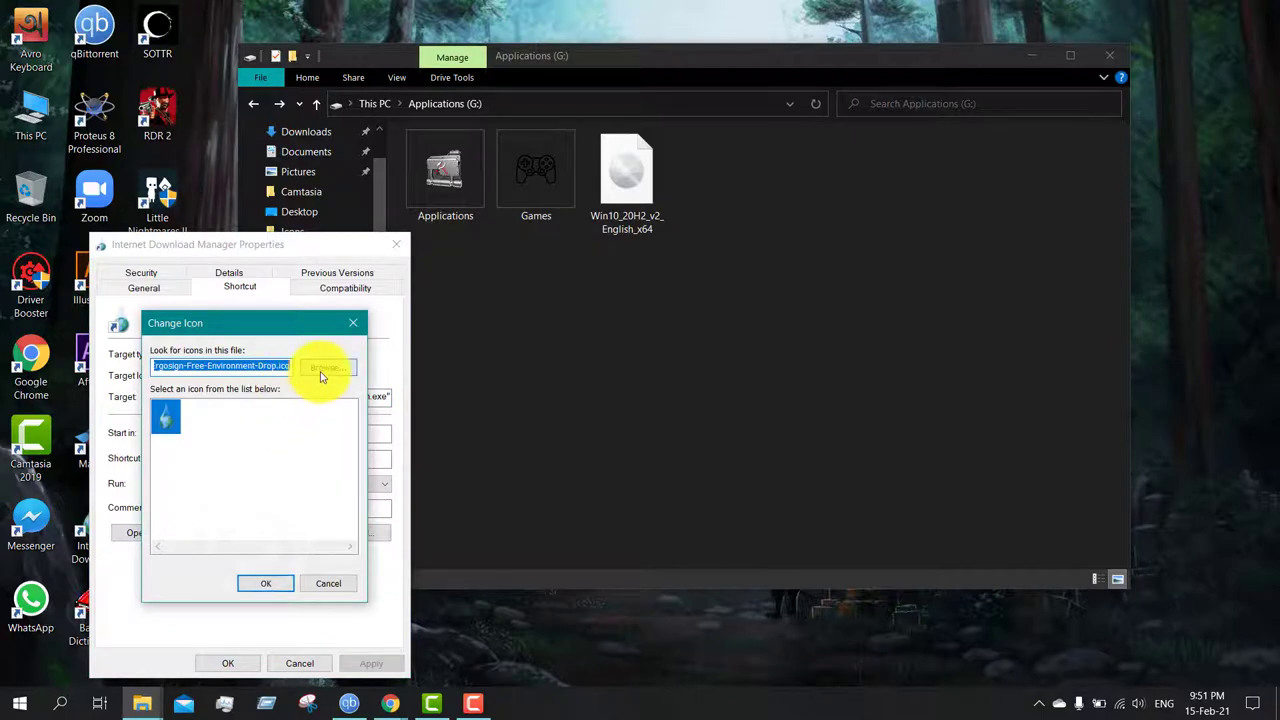
click(328, 367)
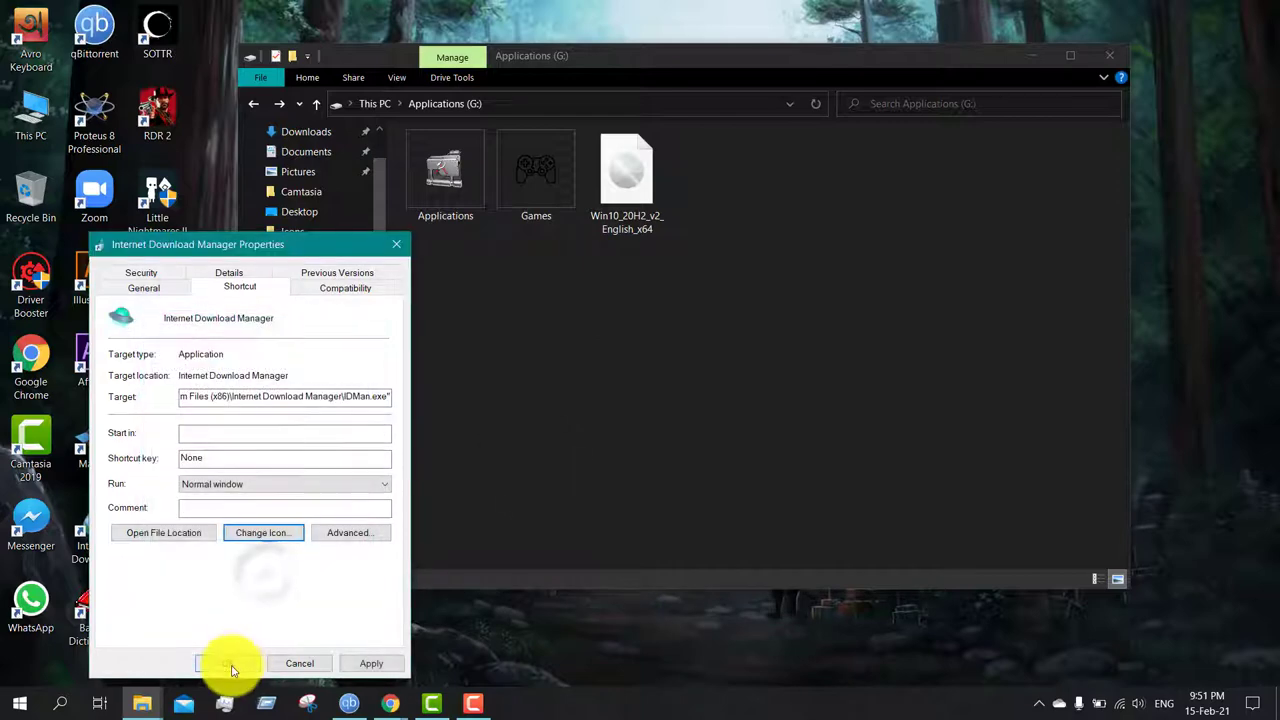
click(299, 663)
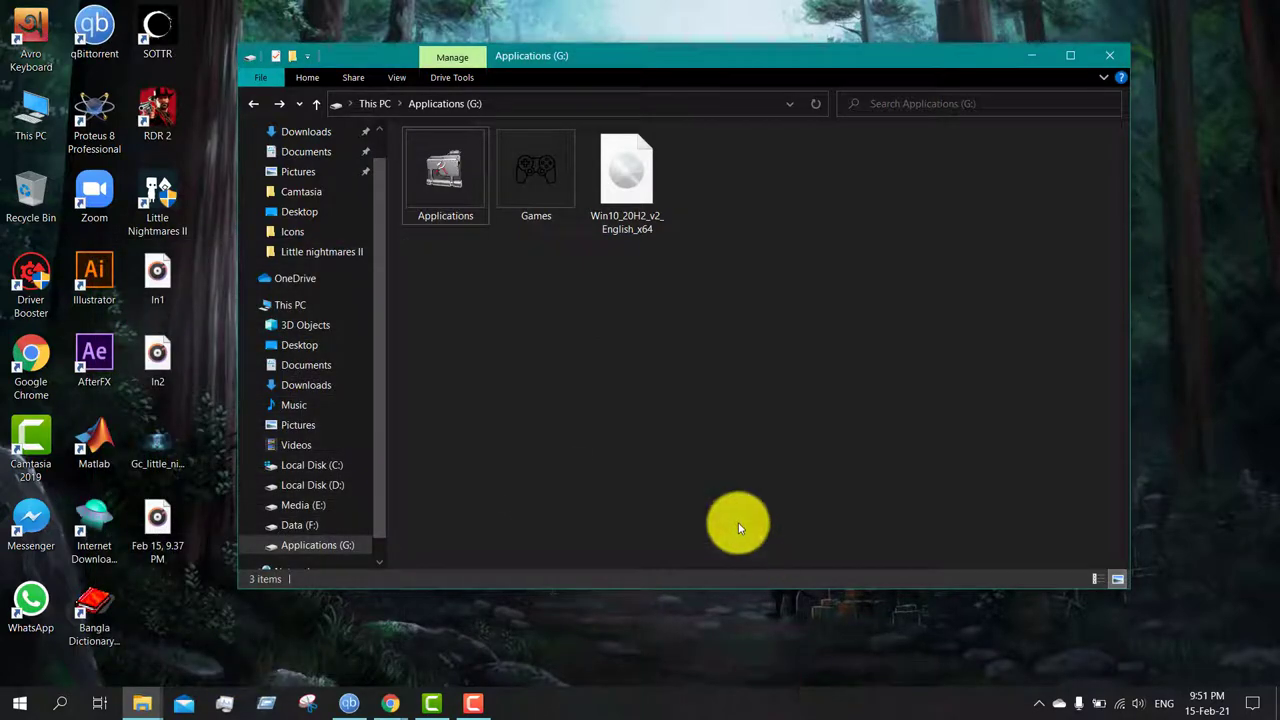